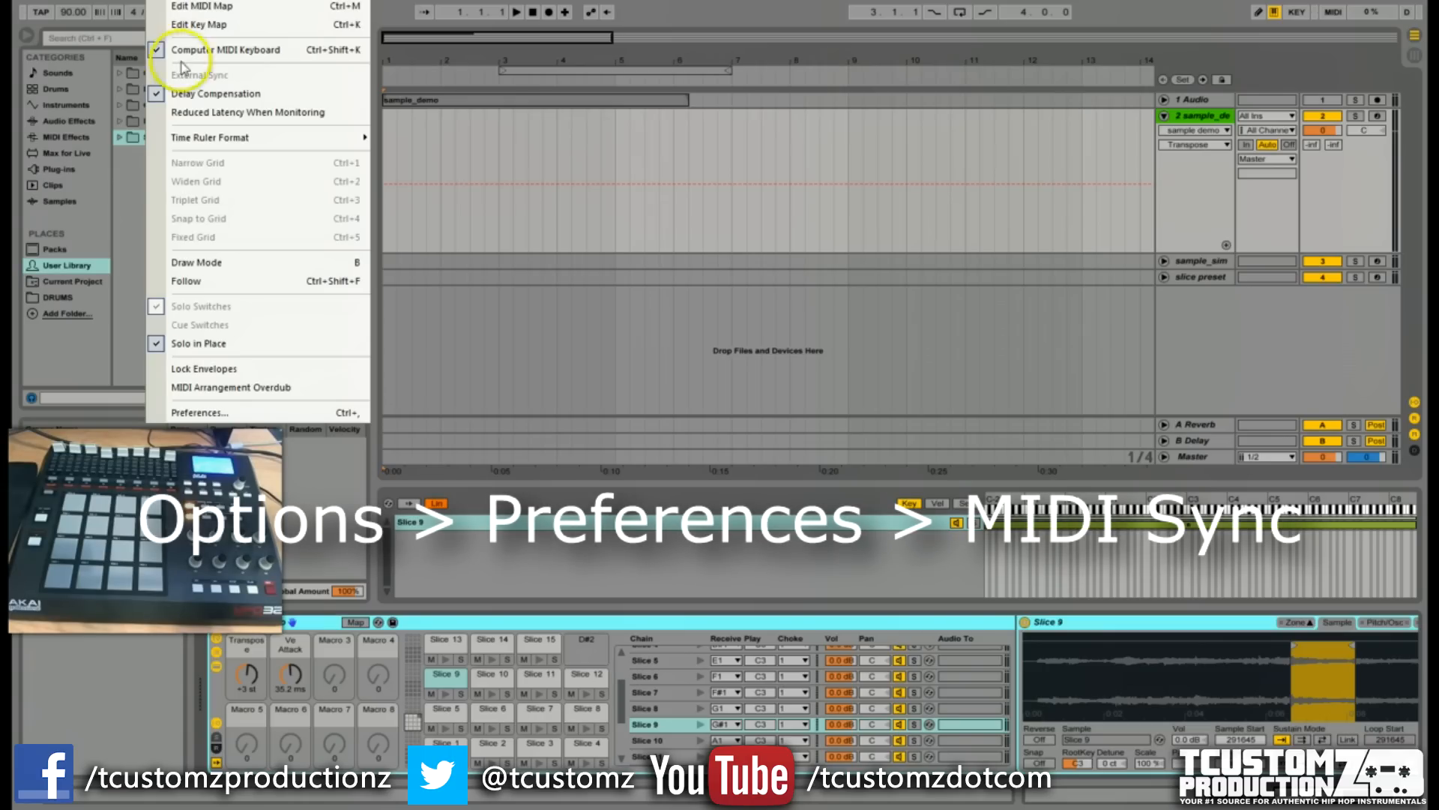
Confirm MPD32 in Control Surface slot 2 with Akai MPD32 input/output and close Preferences.
left_click(199, 413)
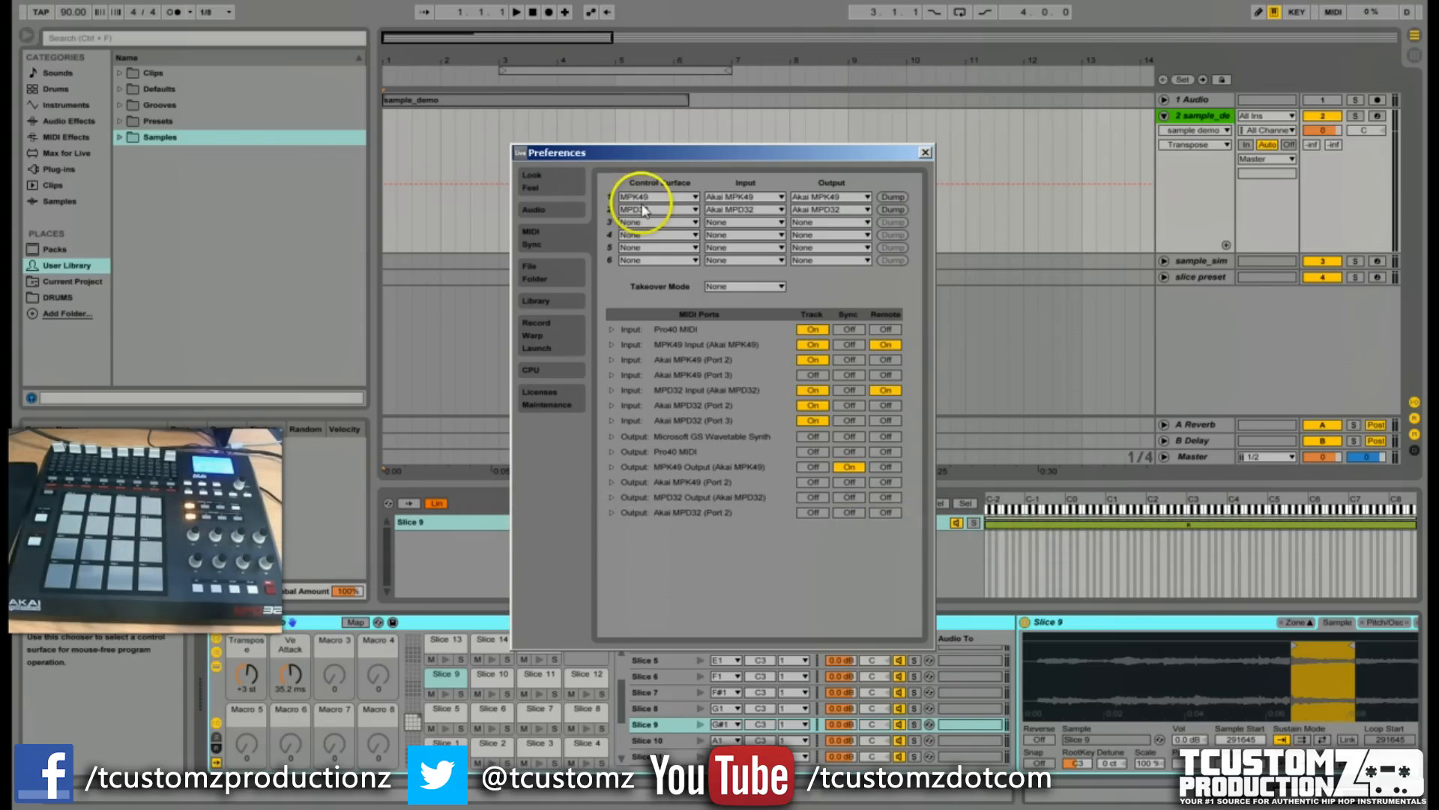
left_click(658, 209)
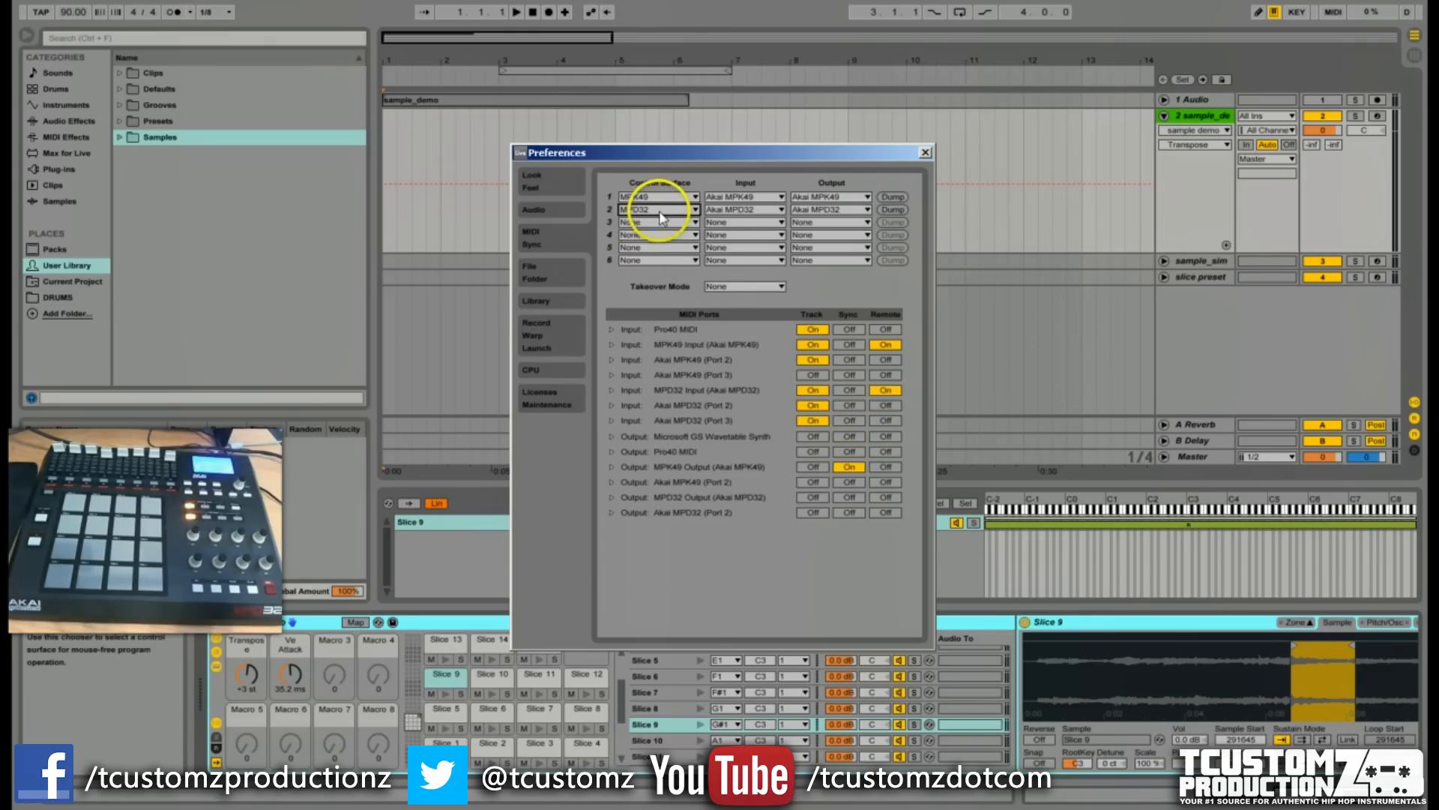
mouse_move(857, 241)
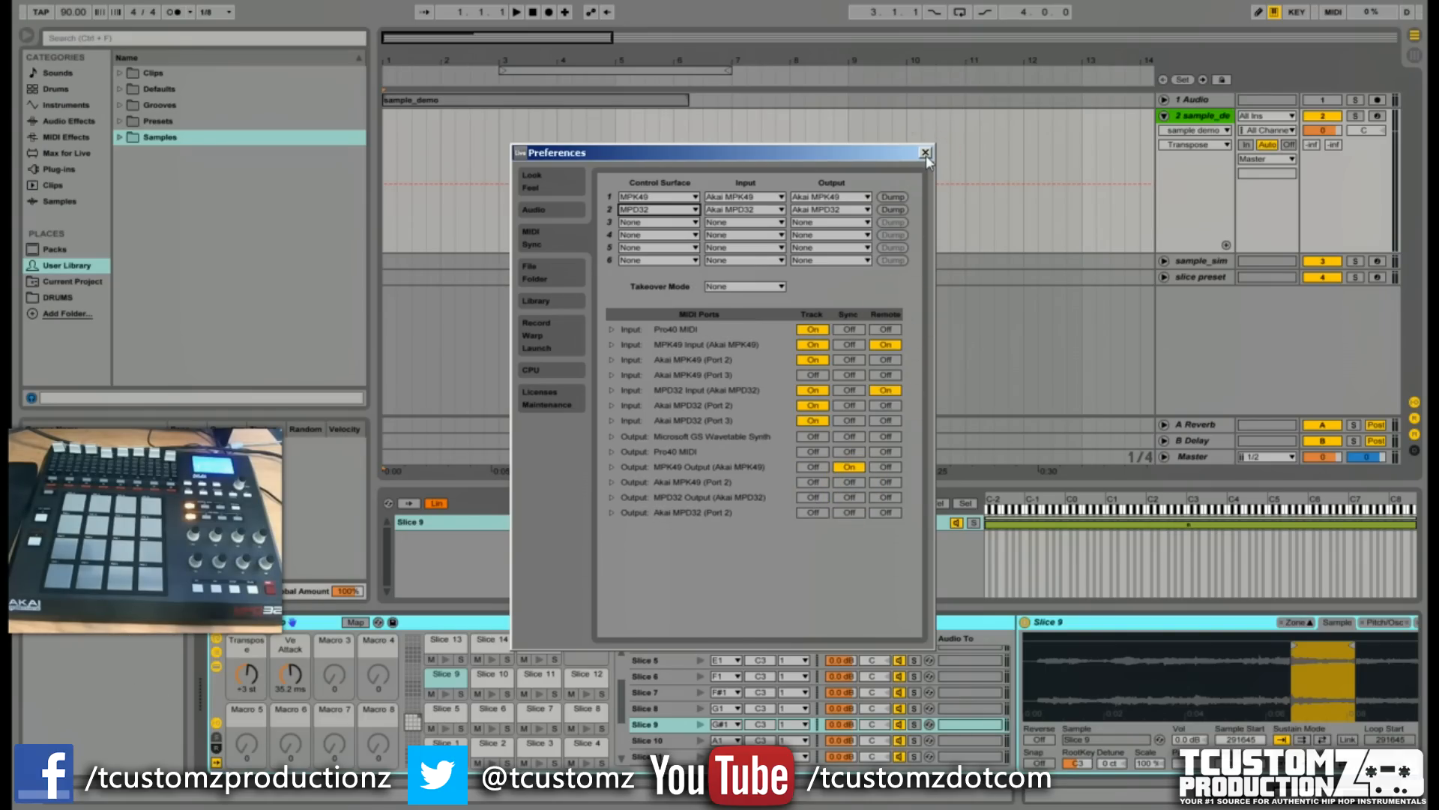
left_click(922, 153)
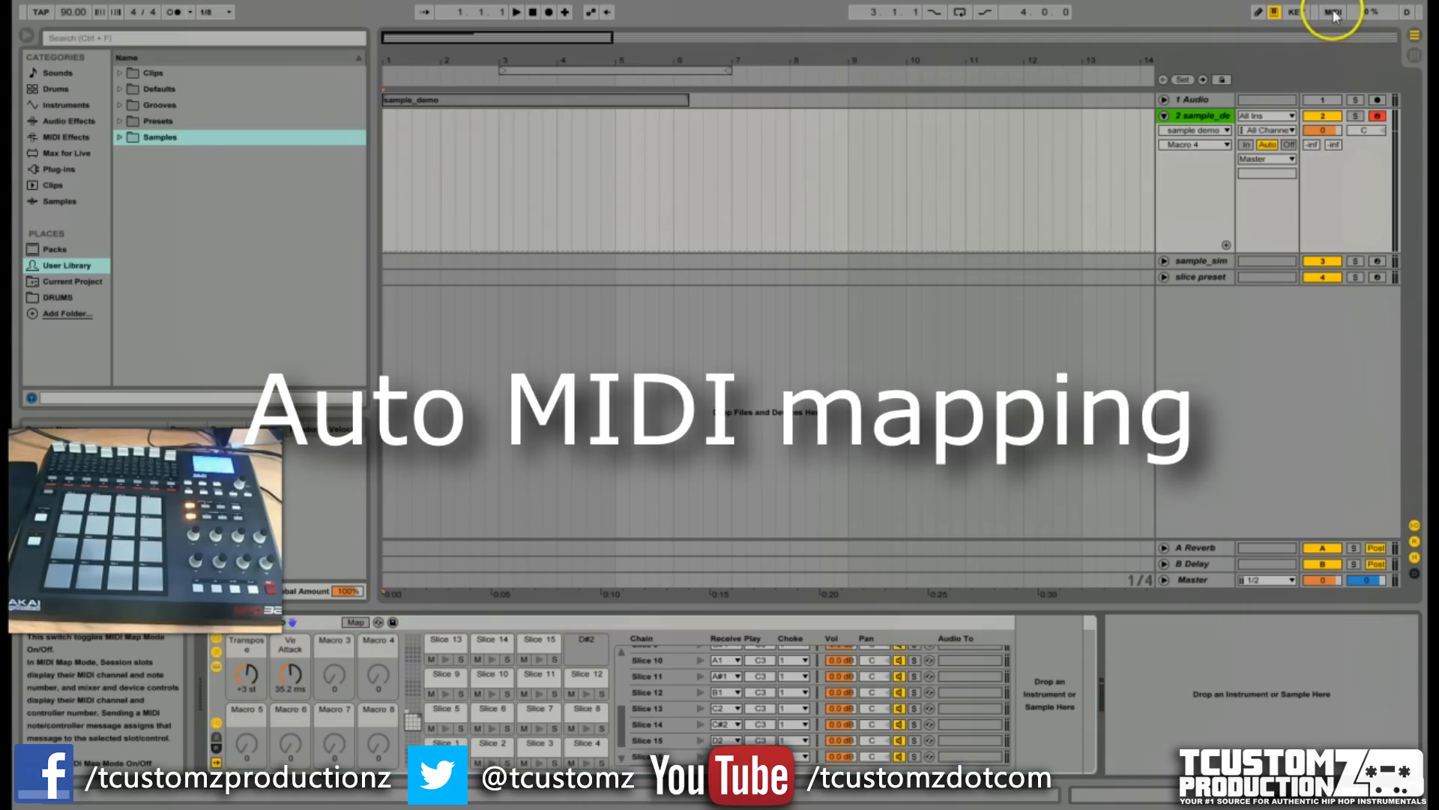
Toggle MIDI Map Mode on and off, then select the Drum Rack so its macros auto-map to the MPD32.
left_click(1336, 10)
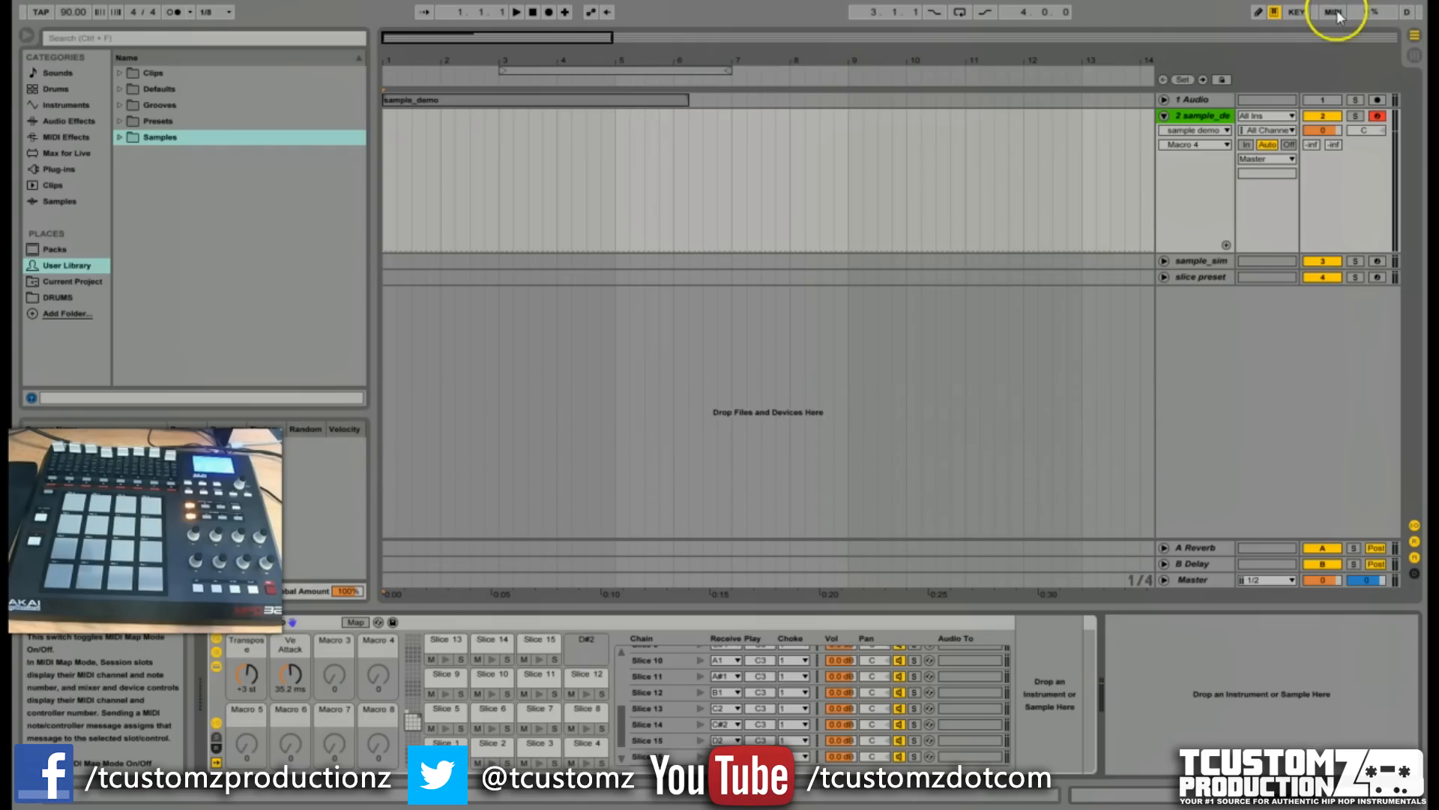
left_click(1331, 12)
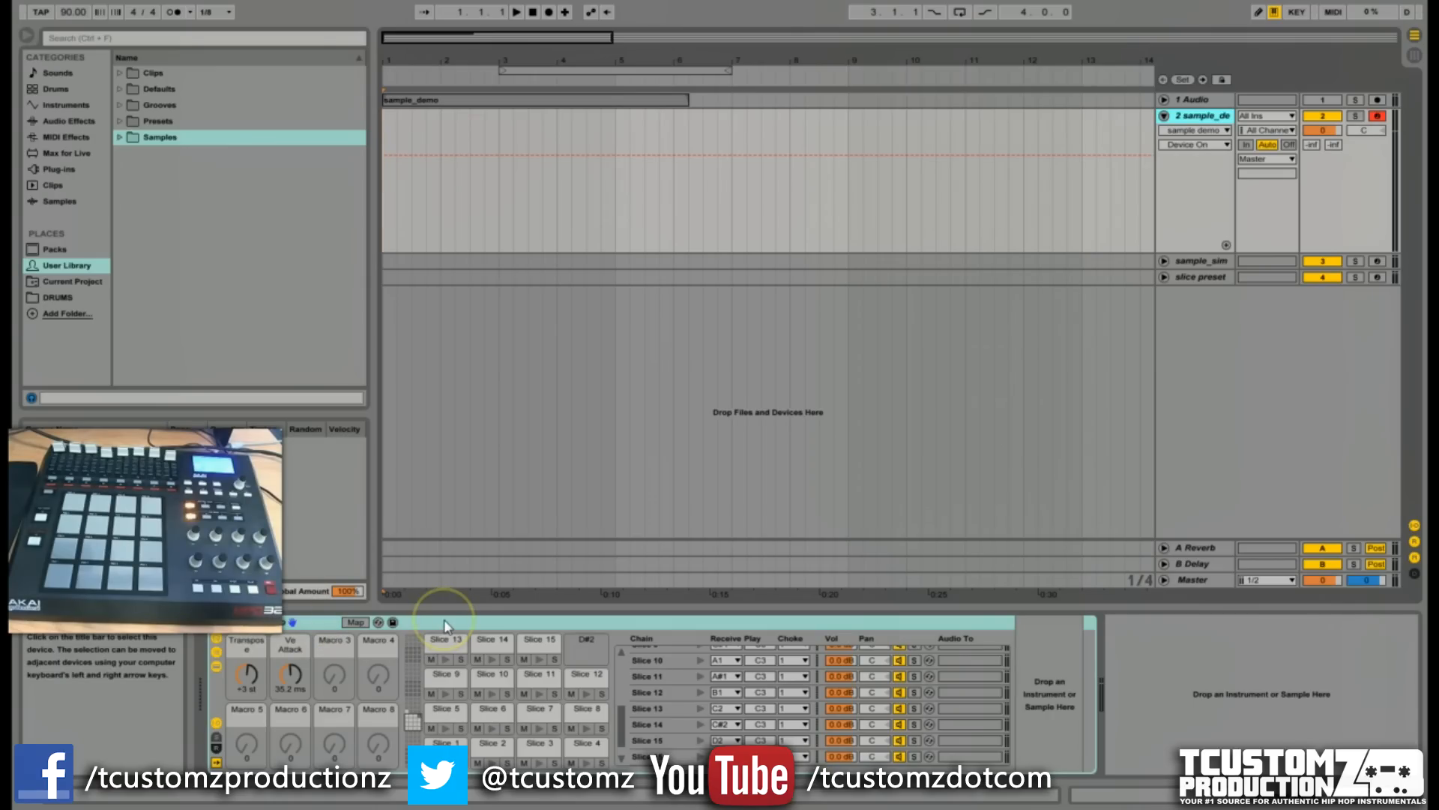
left_click(284, 622)
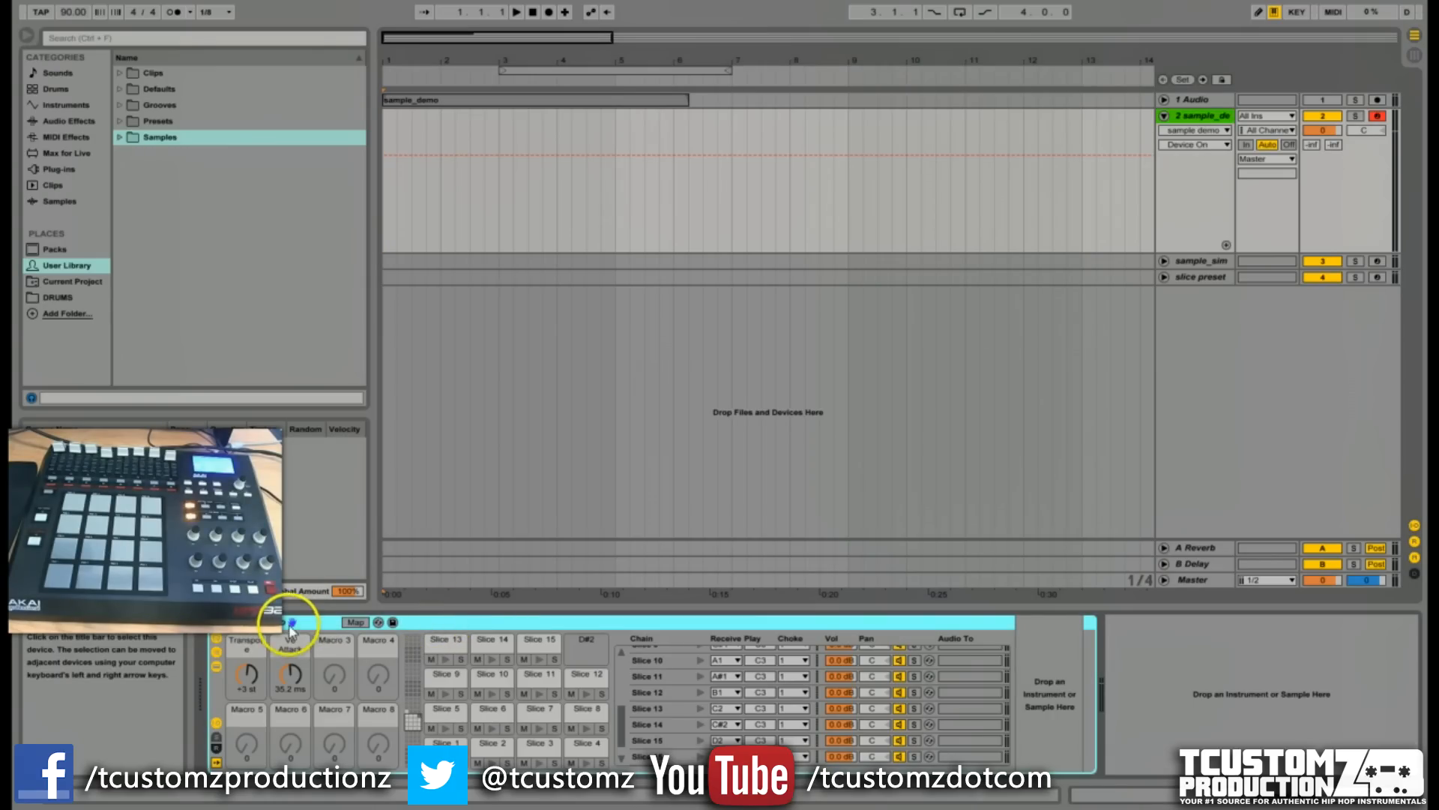
mouse_move(562, 631)
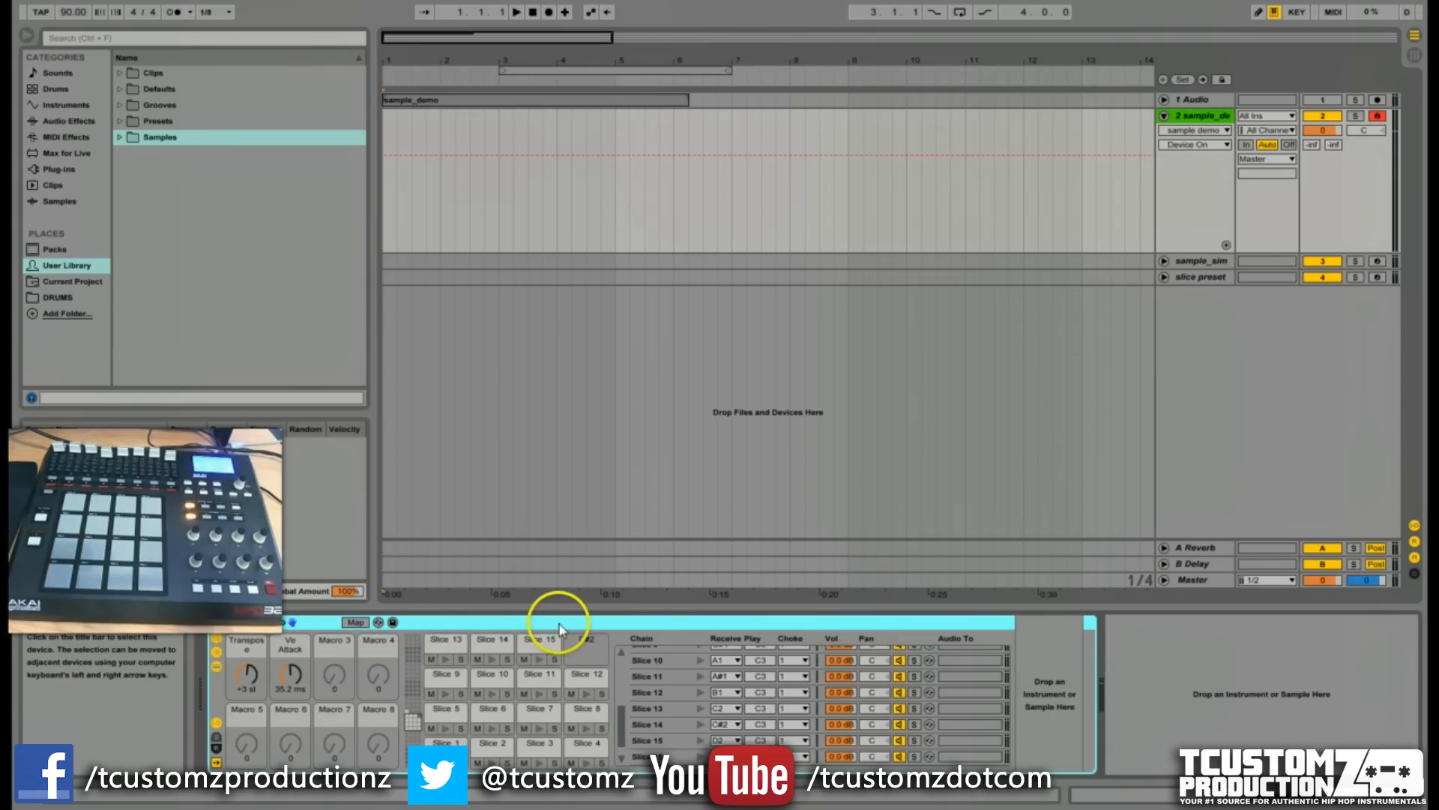